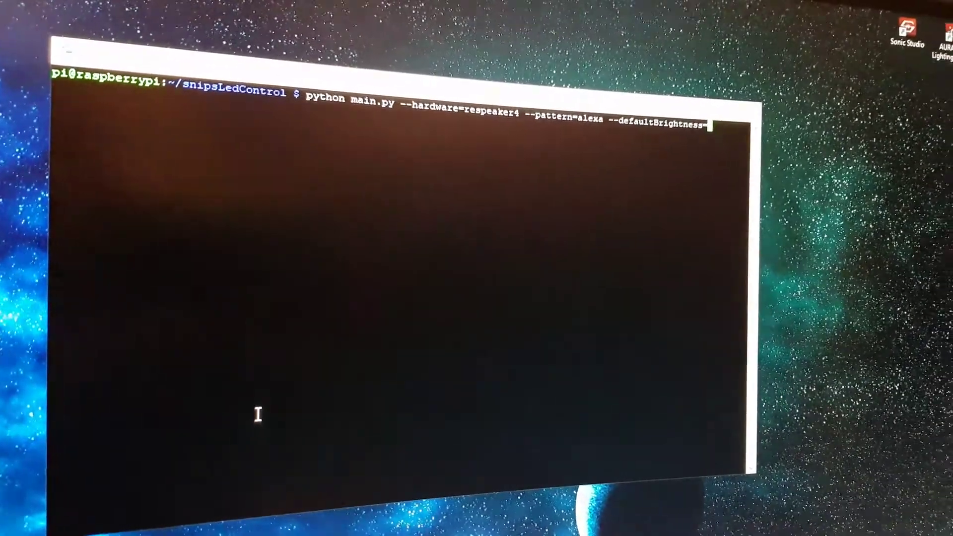
text(25)
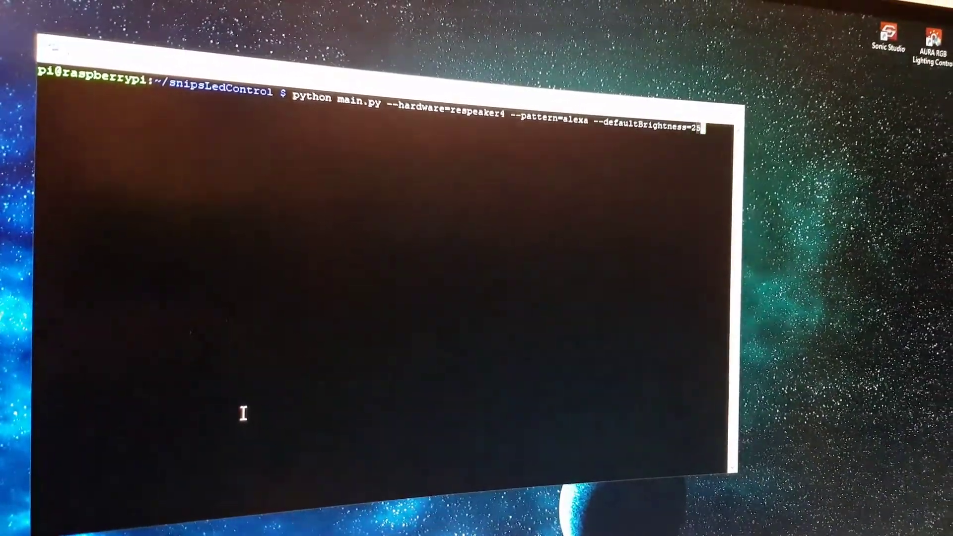